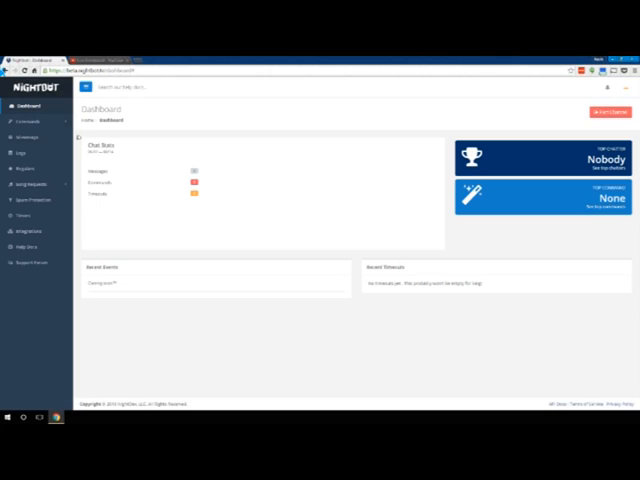
Step: Go through the default commands list to the empty Timers page
click(28, 120)
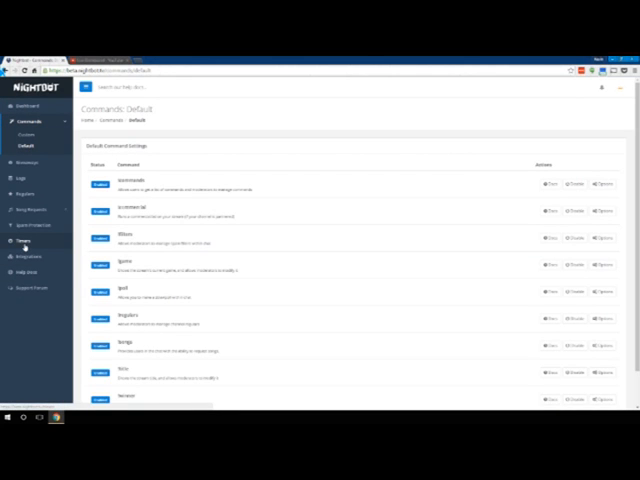
click(23, 214)
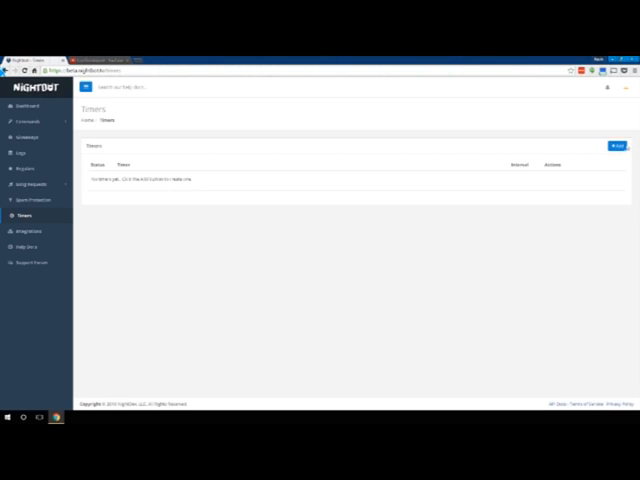
Step: Start a new timer to fill in as Subscribe with a subscribe reminder
click(617, 146)
text(subscribe)
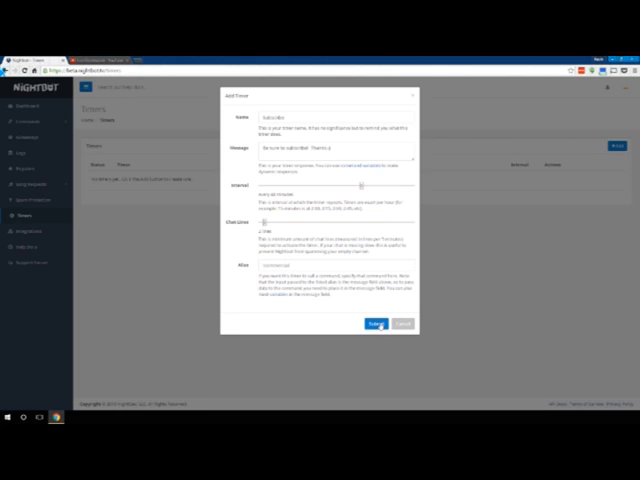
Step: Submit the Subscribe timer in the Add Timer dialog
click(374, 323)
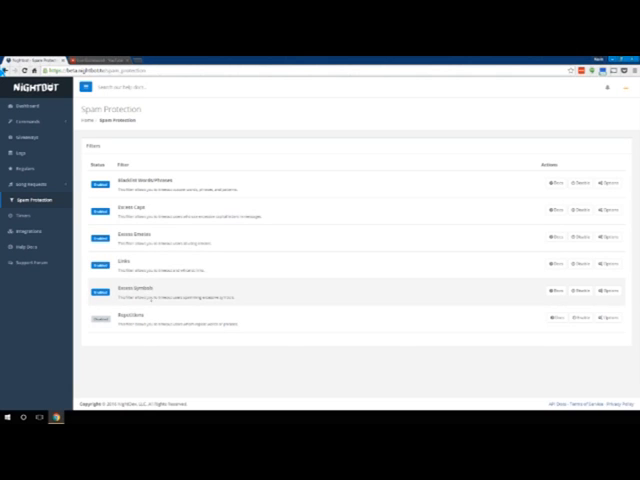
click(99, 318)
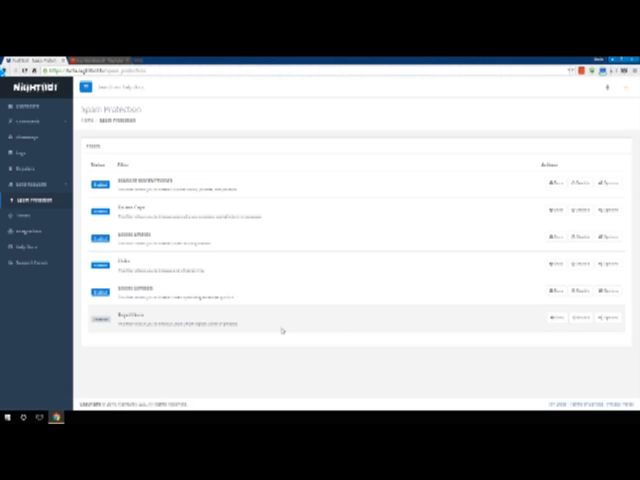
mouse_move(277, 320)
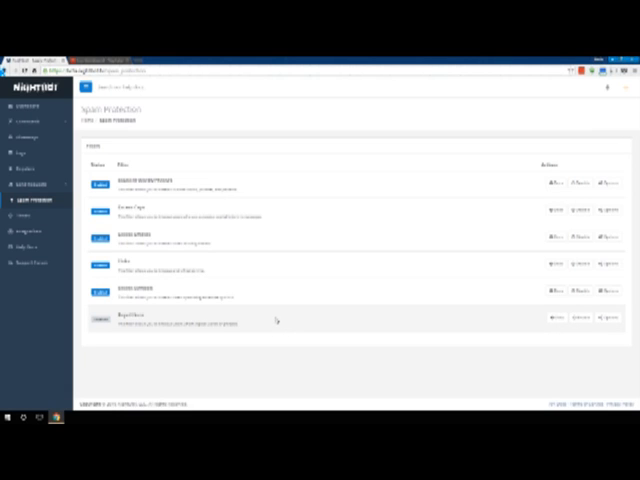
mouse_move(275, 320)
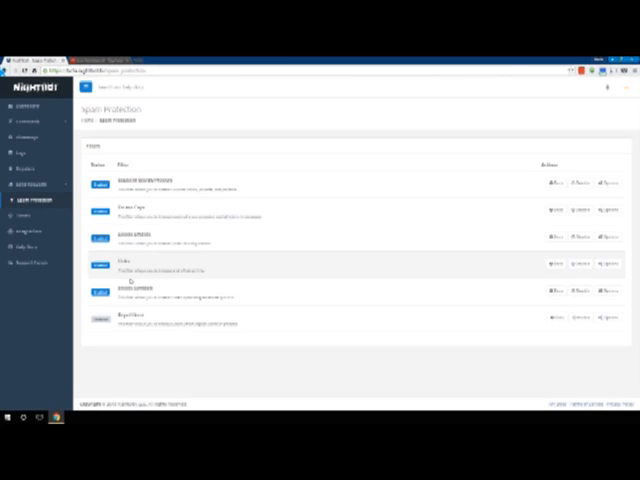
mouse_move(588, 267)
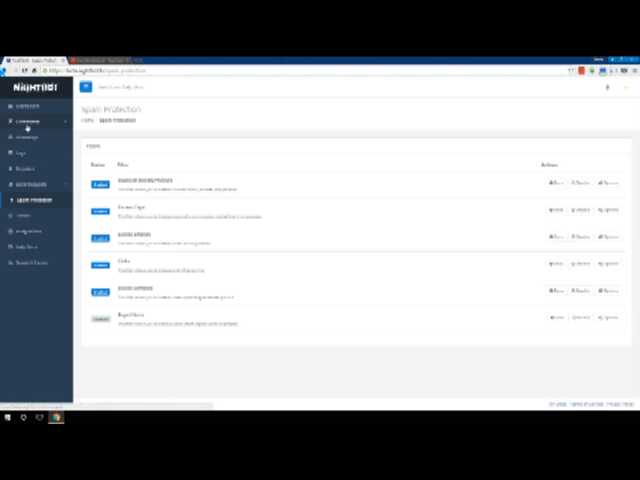
Step: Expand Commands, view the default list, then reach the empty Custom Commands page
click(28, 120)
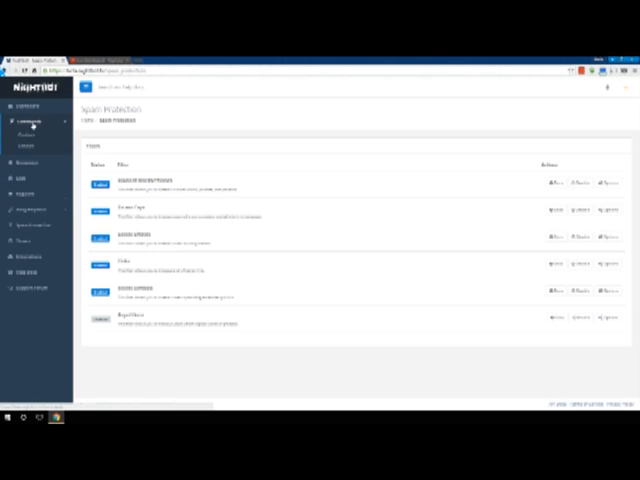
click(26, 147)
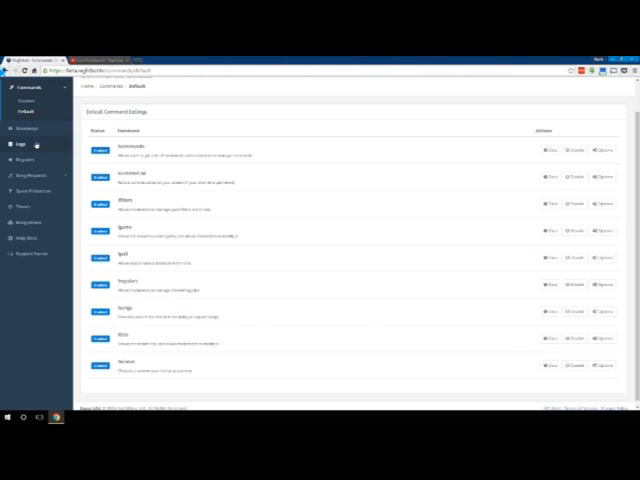
click(26, 134)
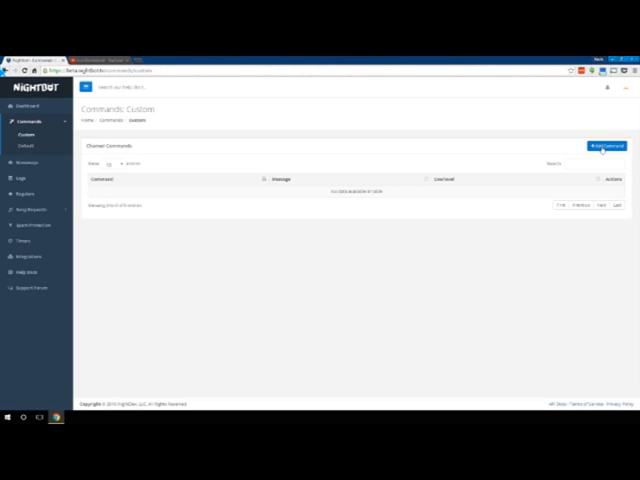
Step: Start a new custom command to fill in as hi with a welcome message
click(606, 146)
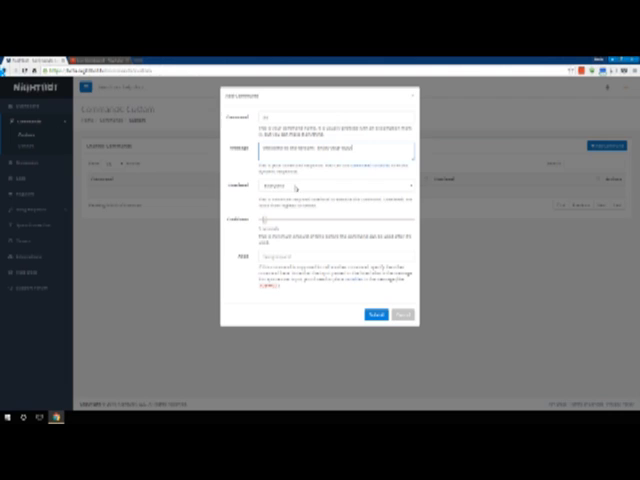
click(335, 186)
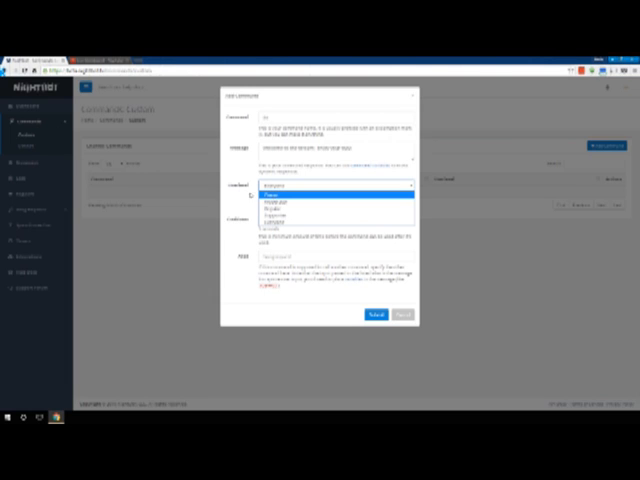
click(334, 187)
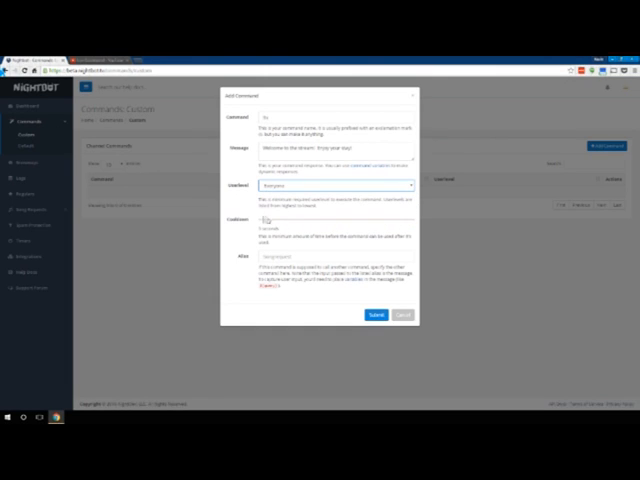